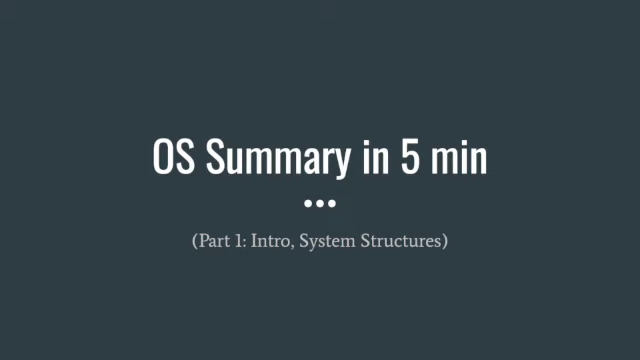
Step: Advance from the OS Summary title slide to the interrupt-driven OS implementation slide
key("Right")
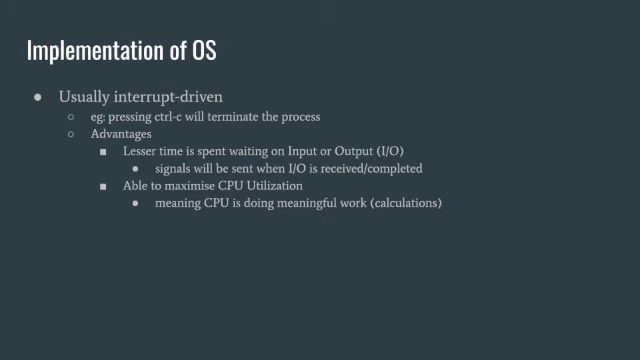